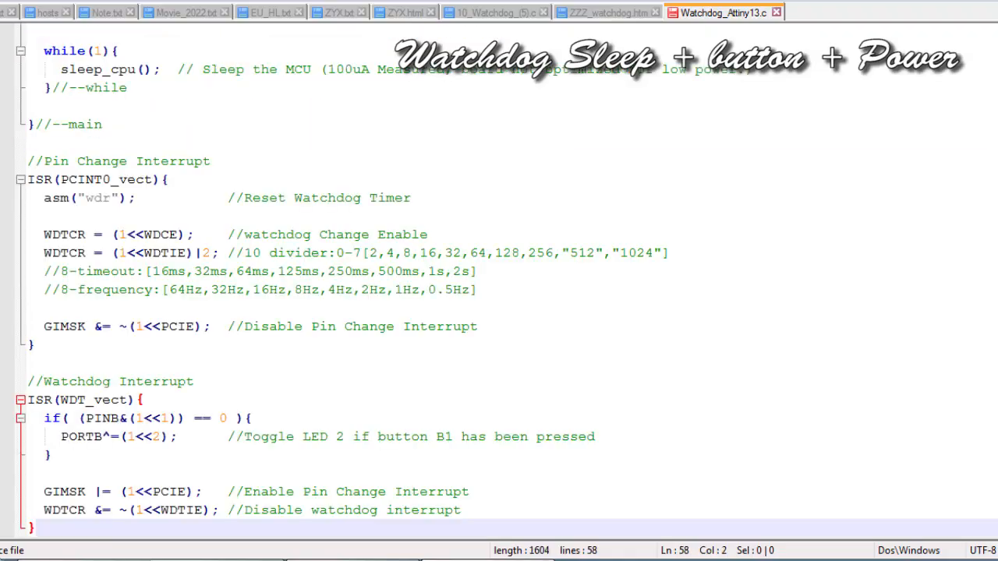
scroll(up, 3)
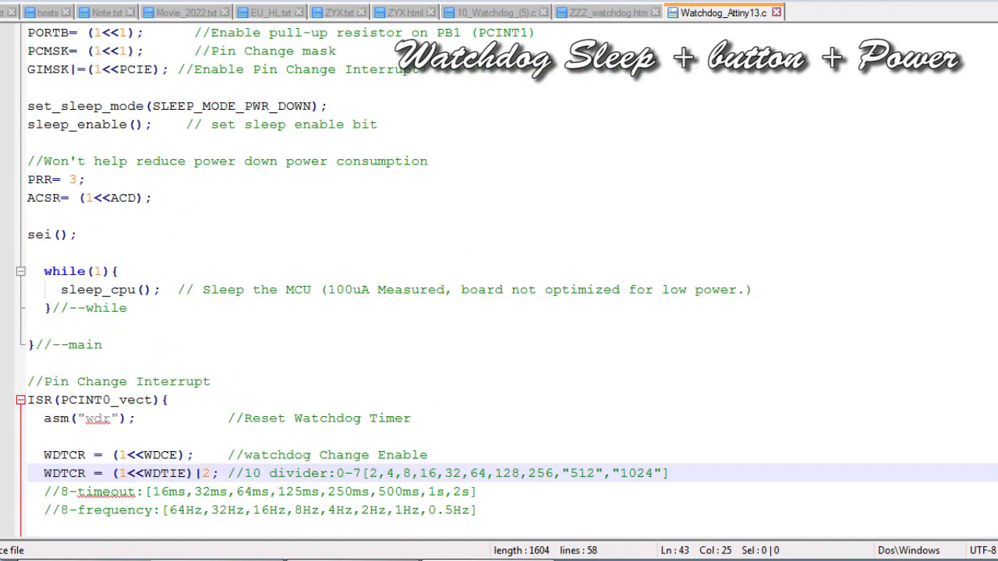